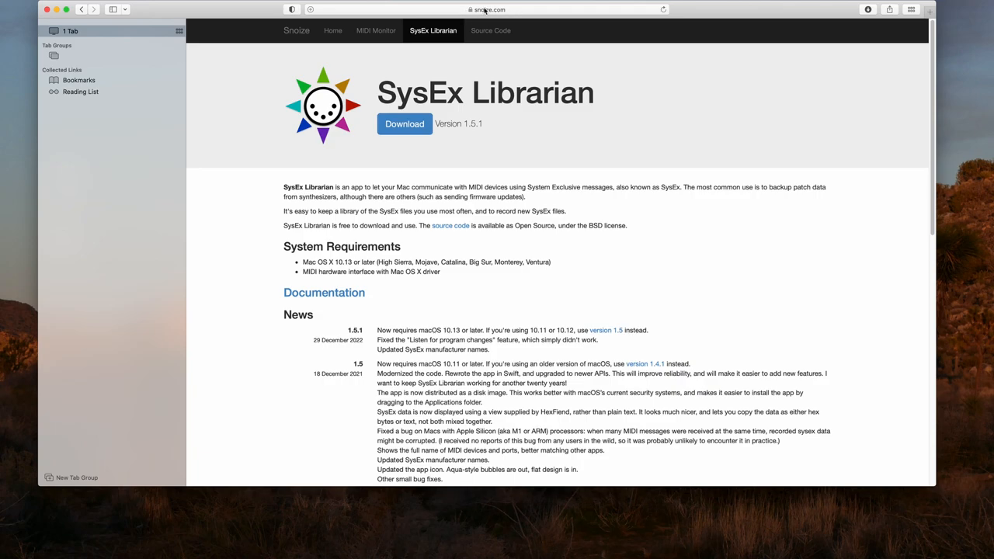
Download SysEx Librarian in Safari and launch it from the Downloads list.
click(403, 124)
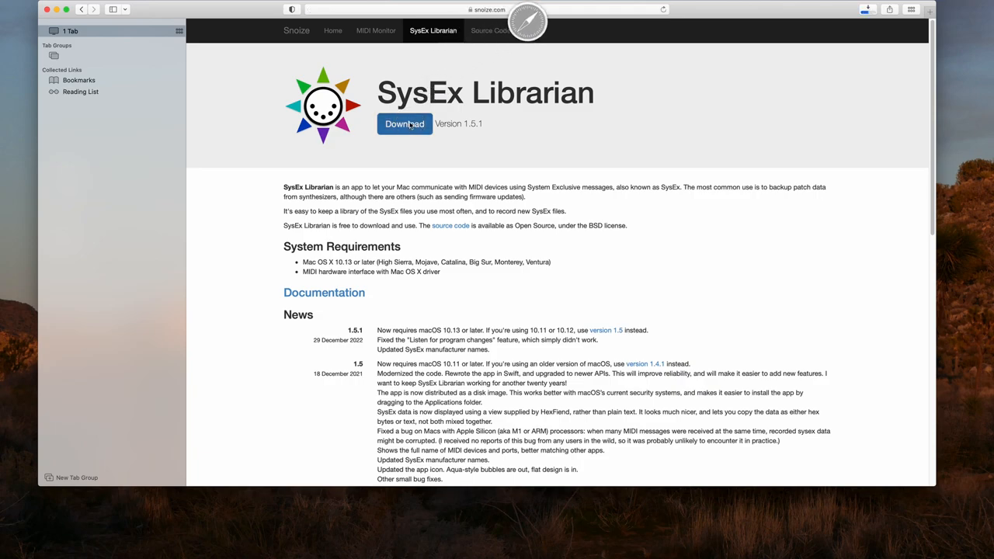
click(404, 123)
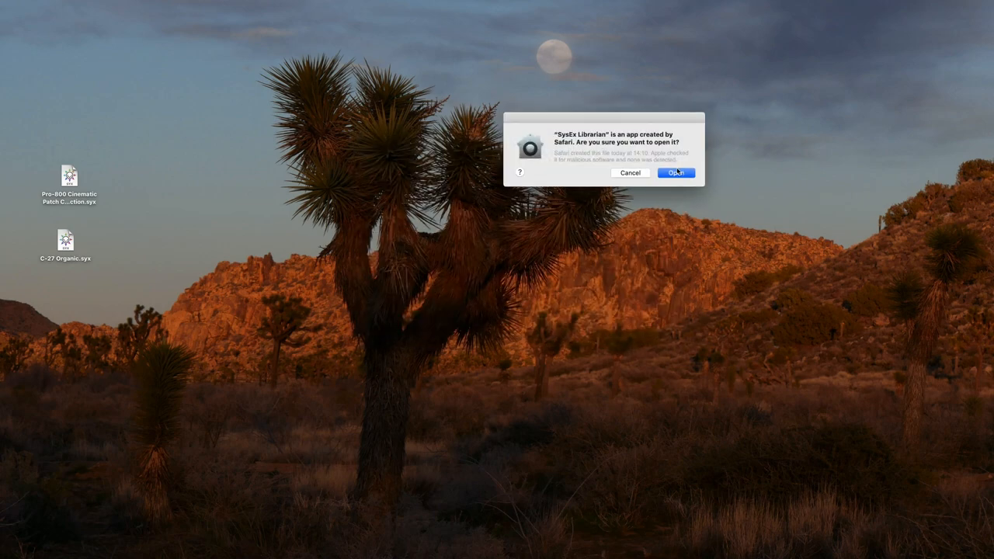
Confirm opening the app and set PRO 800 as the MIDI destination.
click(676, 173)
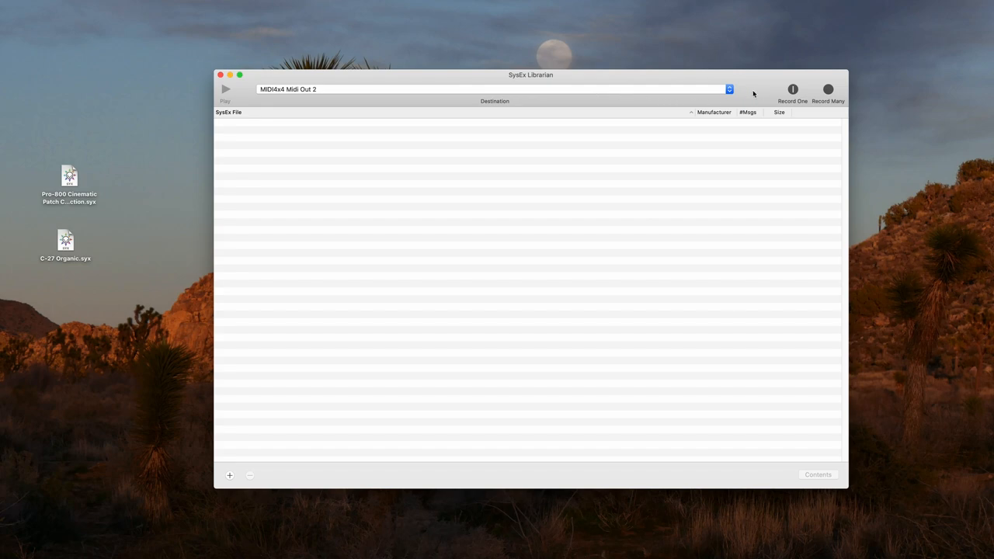
click(493, 88)
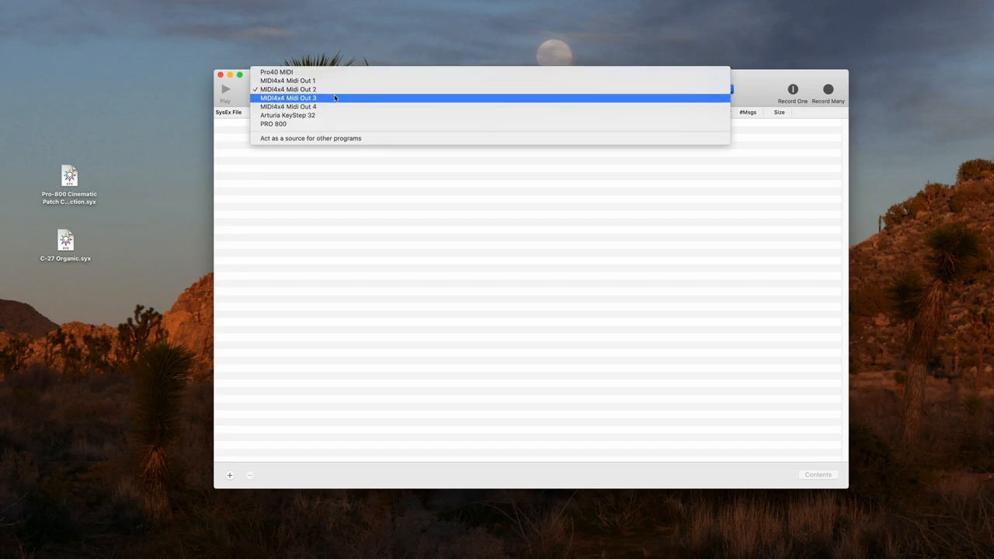
mouse_move(303, 124)
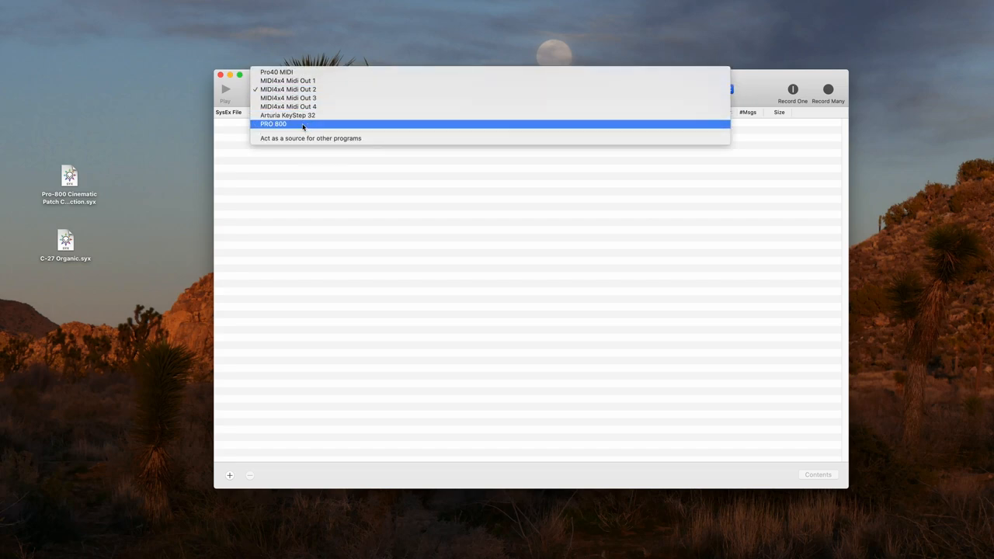
mouse_move(274, 124)
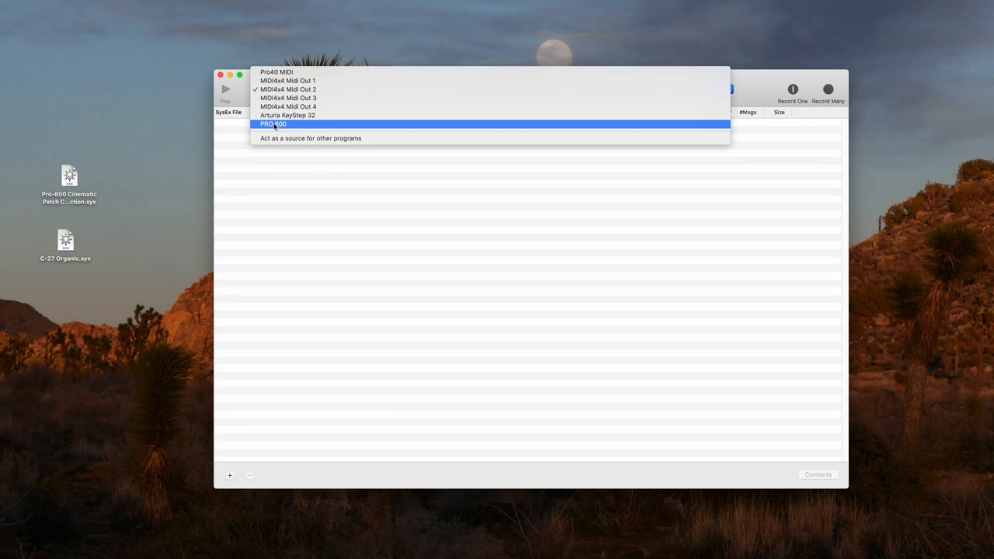
click(273, 123)
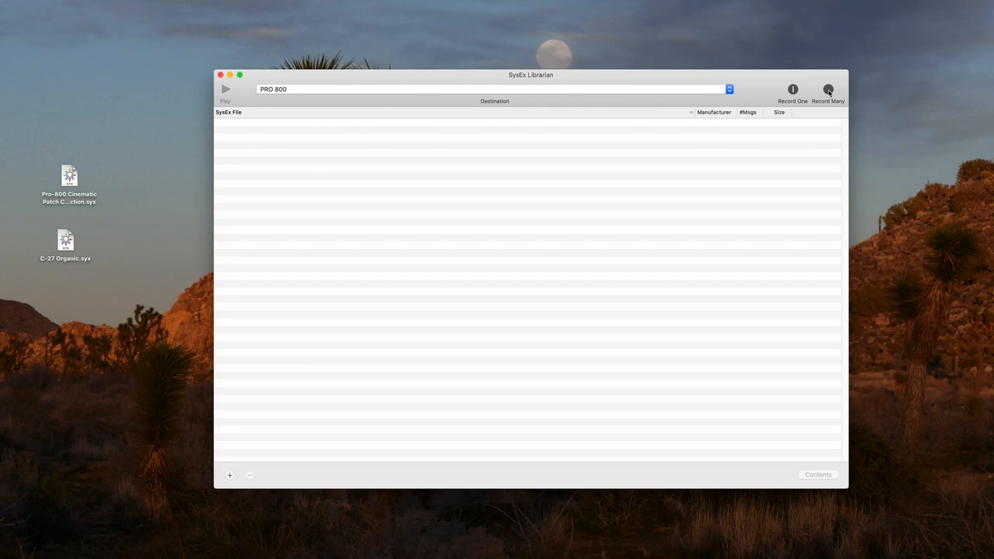
Record the Pro-800 dump via Record Many, adding a 262-message, 52.8 KB Behringer entry.
click(828, 88)
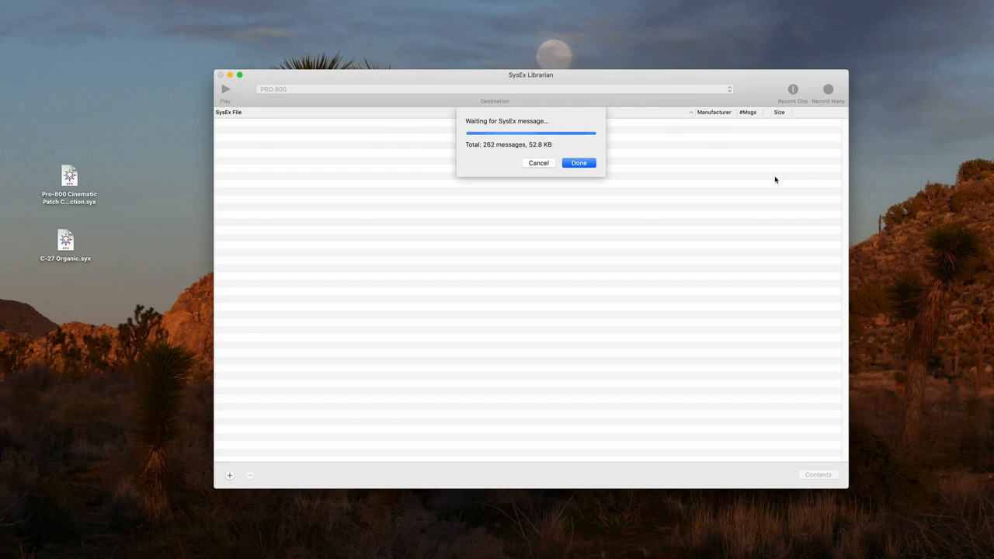
click(578, 162)
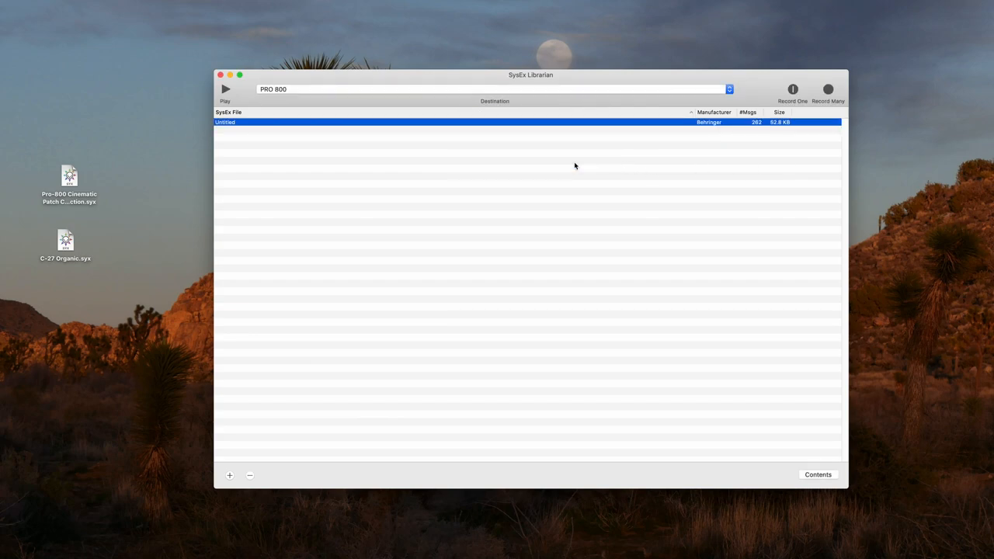
Rename the Untitled dump to 'Backup' and close the librarian window.
double_click(225, 122)
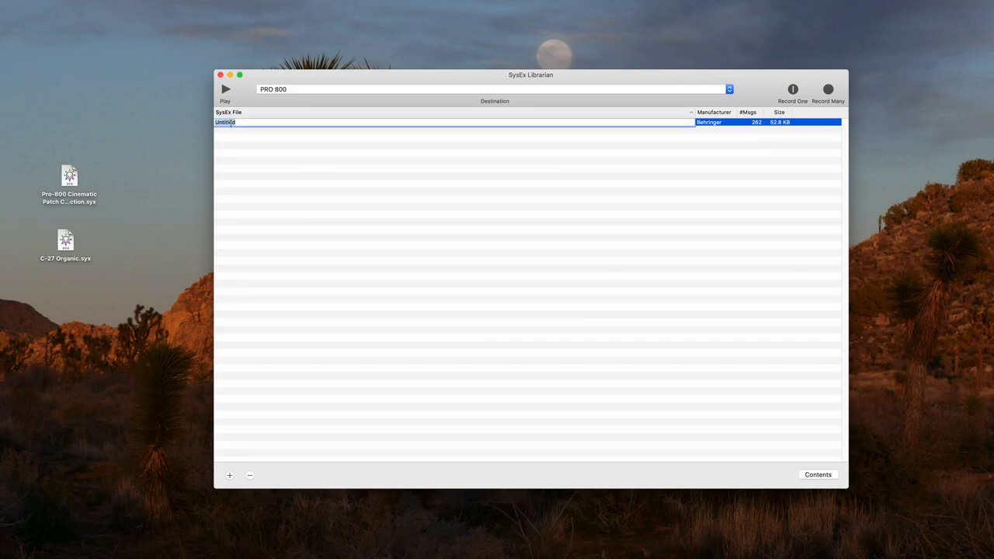
text(Backup)
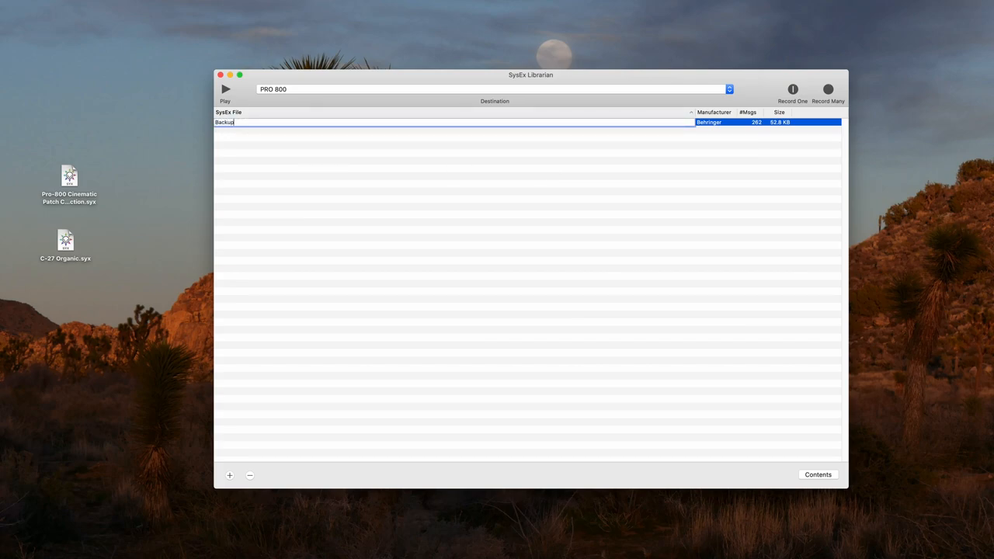
key(Return)
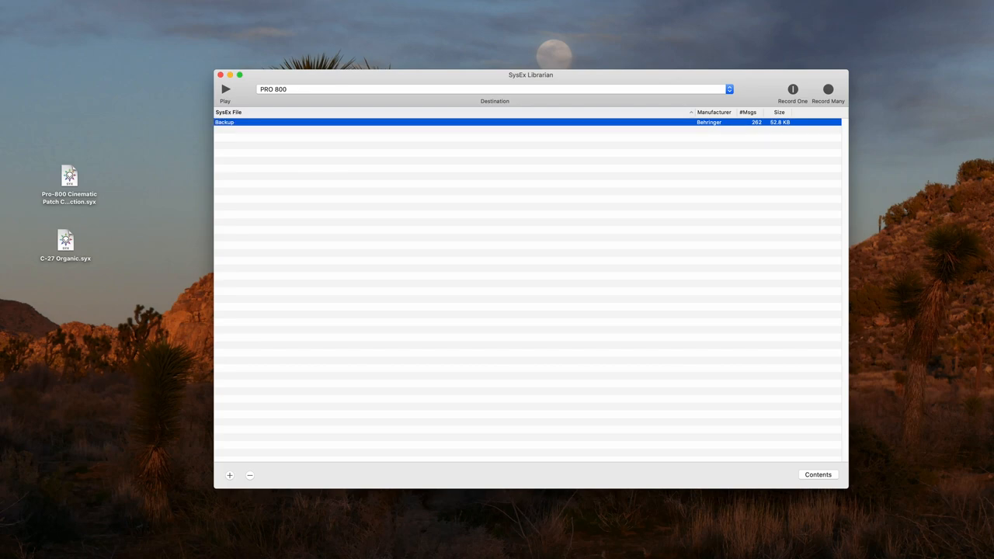
mouse_move(248, 196)
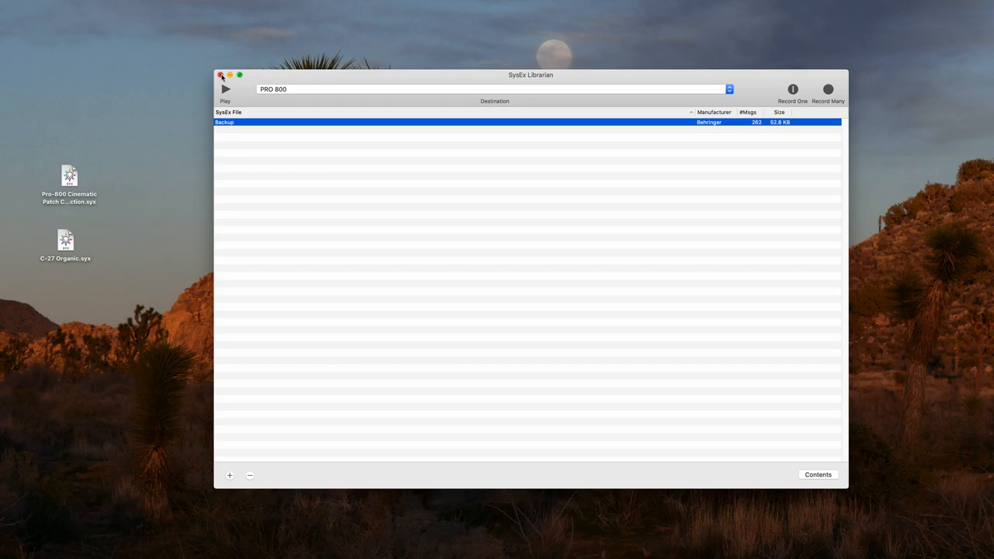
click(221, 75)
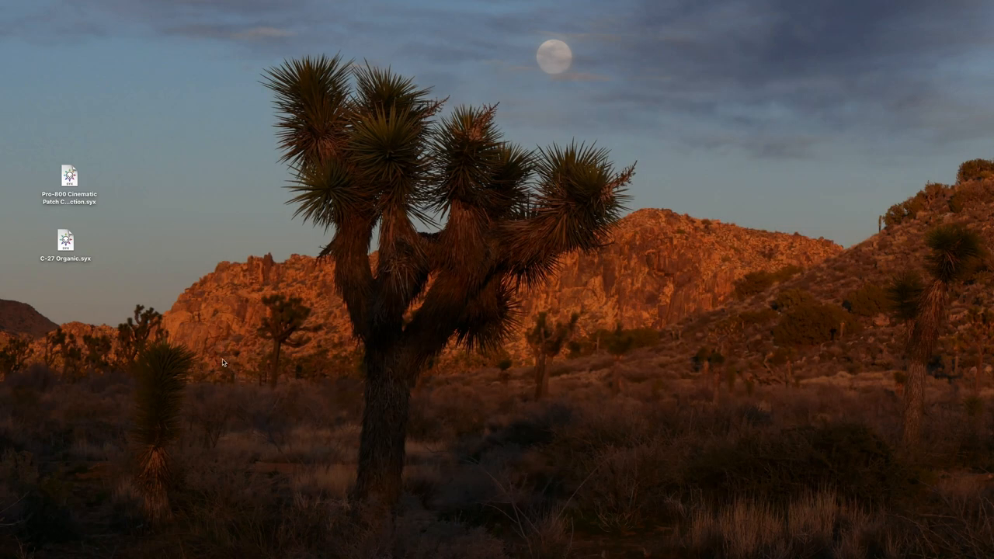
mouse_move(157, 273)
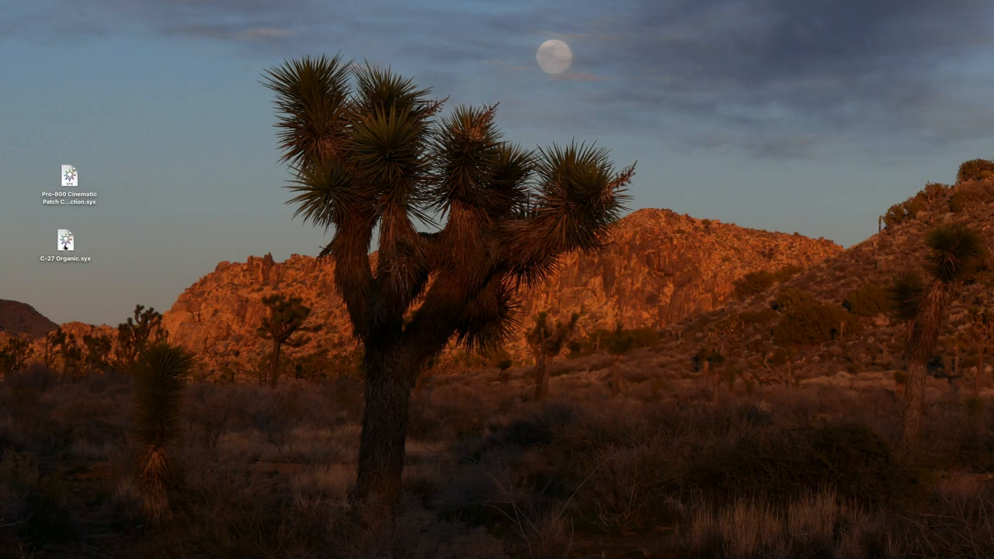
Add C-27 Organic.syx from the desktop as a 1-message entry and send it to the synth.
click(66, 241)
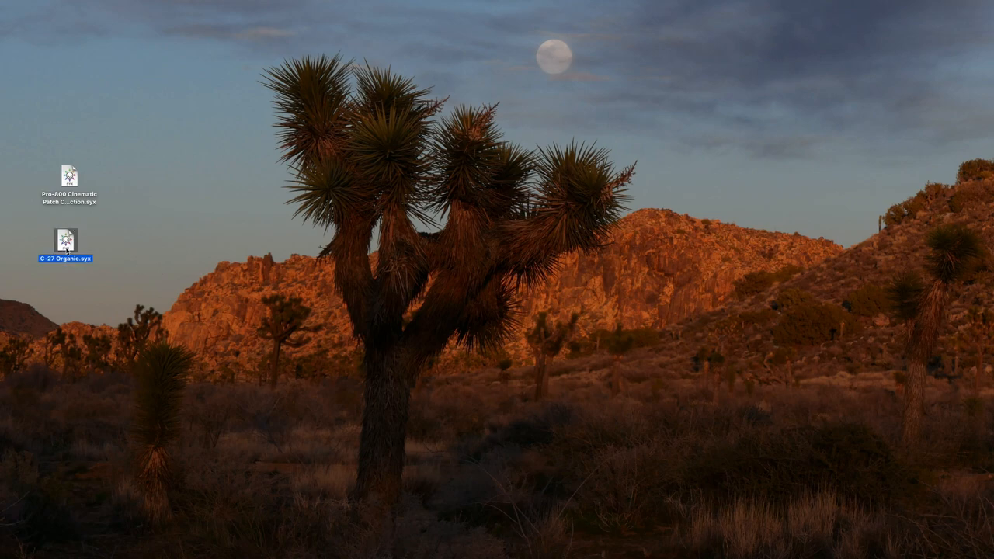
double_click(66, 238)
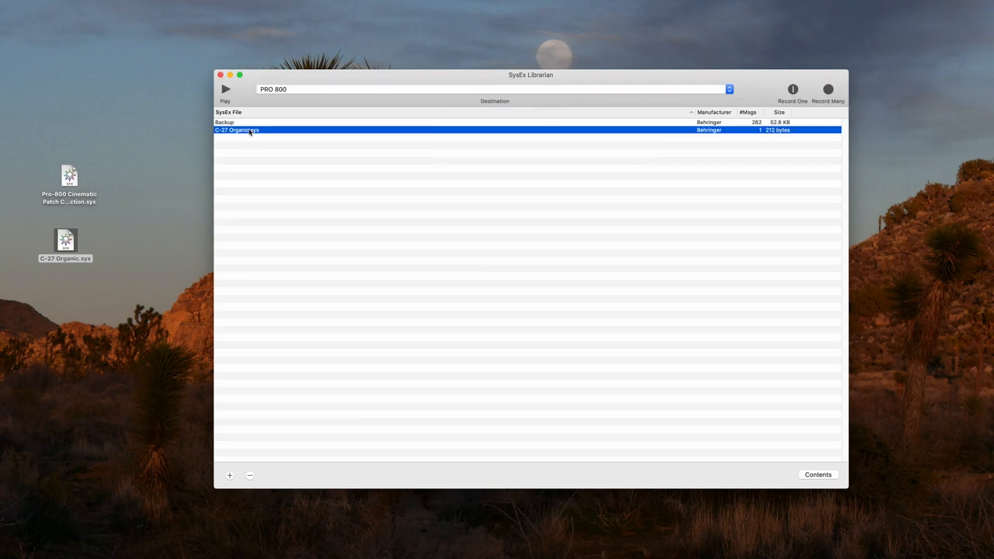
click(221, 74)
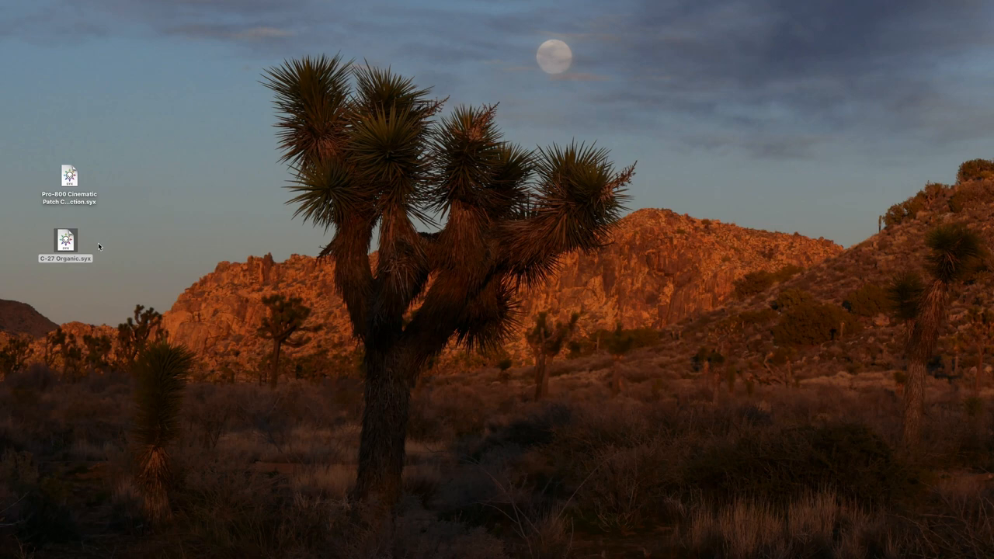